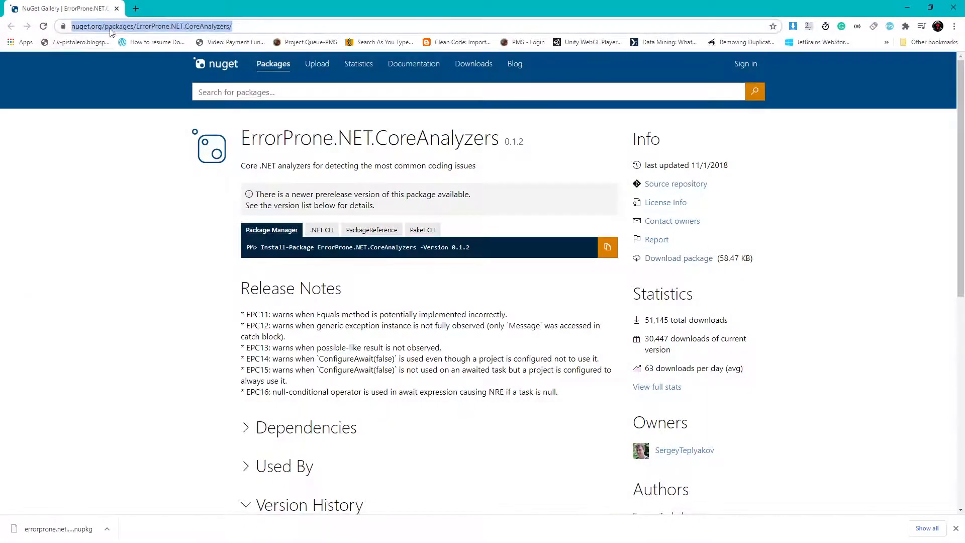
Download the ErrorProne.NET.CoreAnalyzers 0.1.2 package and reveal the finished download's options.
double_click(293, 138)
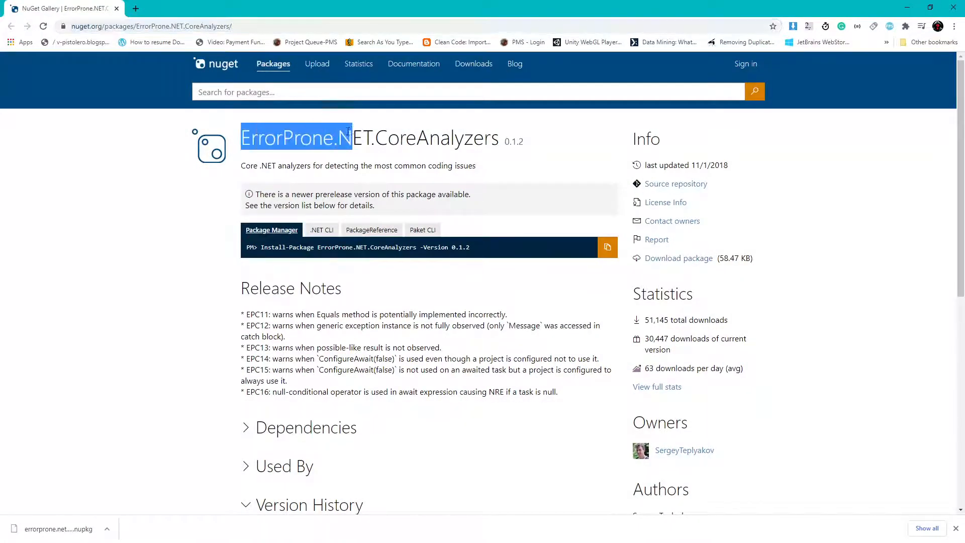
mouse_move(678, 259)
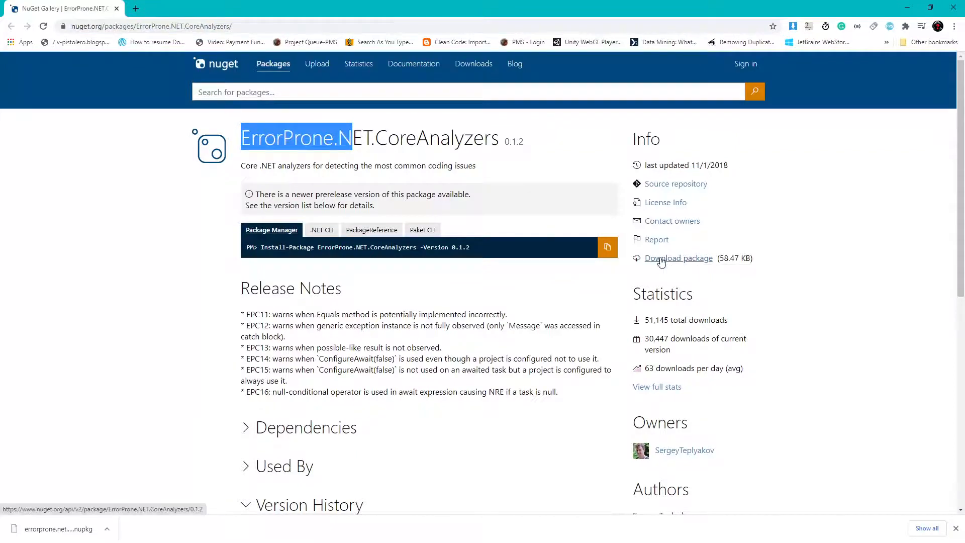
left_click(678, 258)
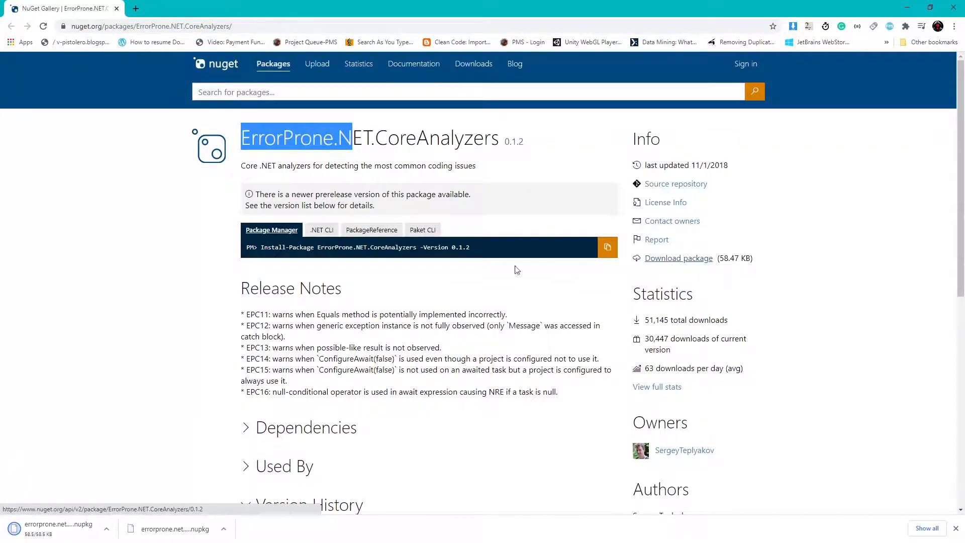
left_click(105, 528)
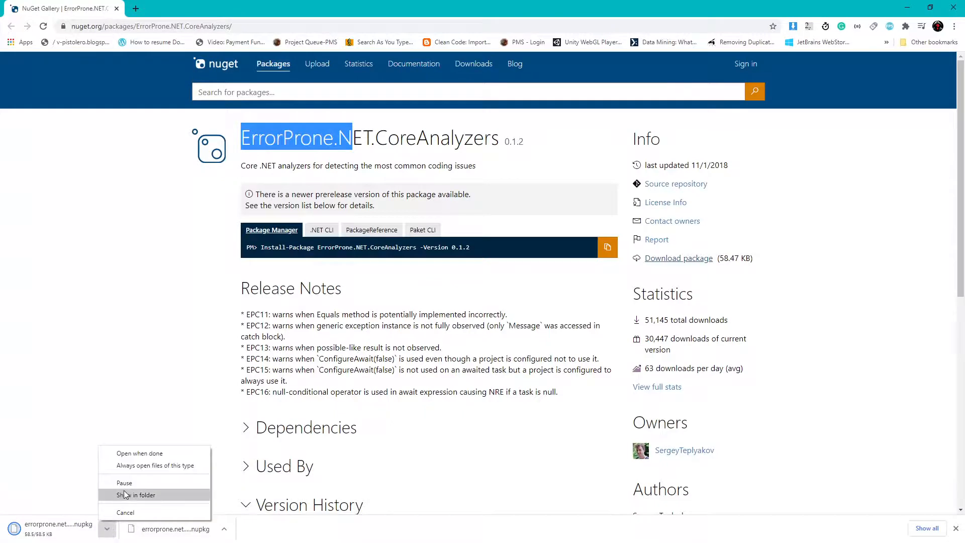
Show the package in Downloads and rename it to errorprone.net.coreanalyzers.0.1.2.zip.
left_click(135, 494)
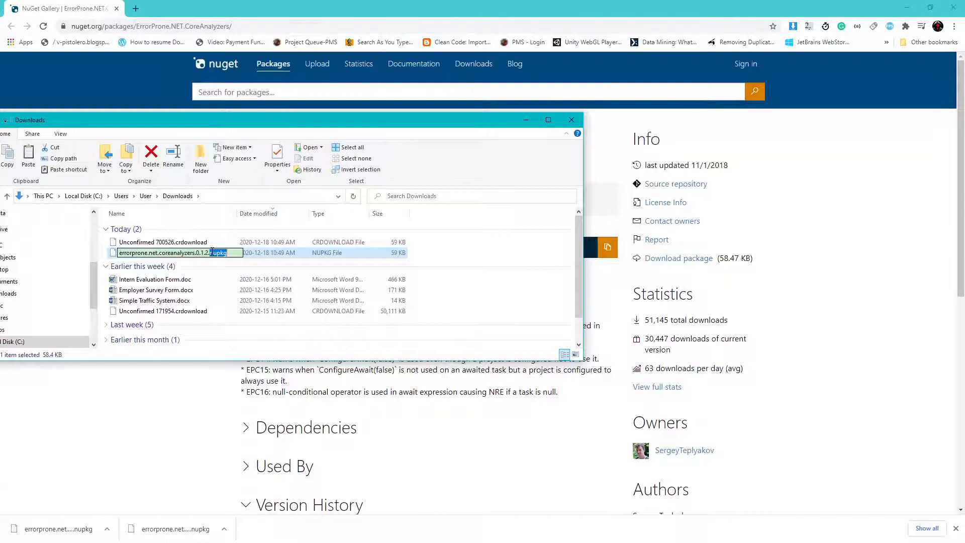
type("zi")
key("Return")
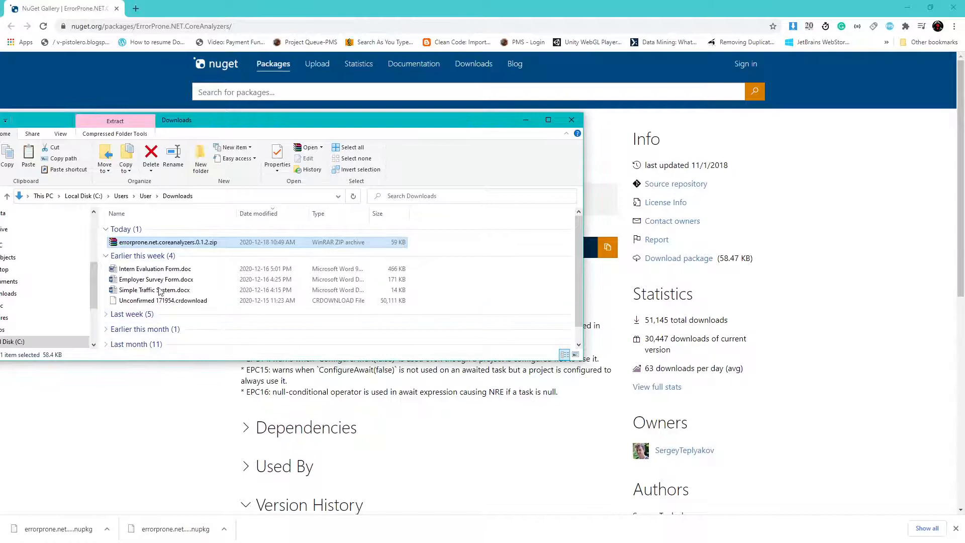
Browse into the zip's analyzers/dotnet/cs folder and select all five ErrorProne analyzer files.
double_click(166, 243)
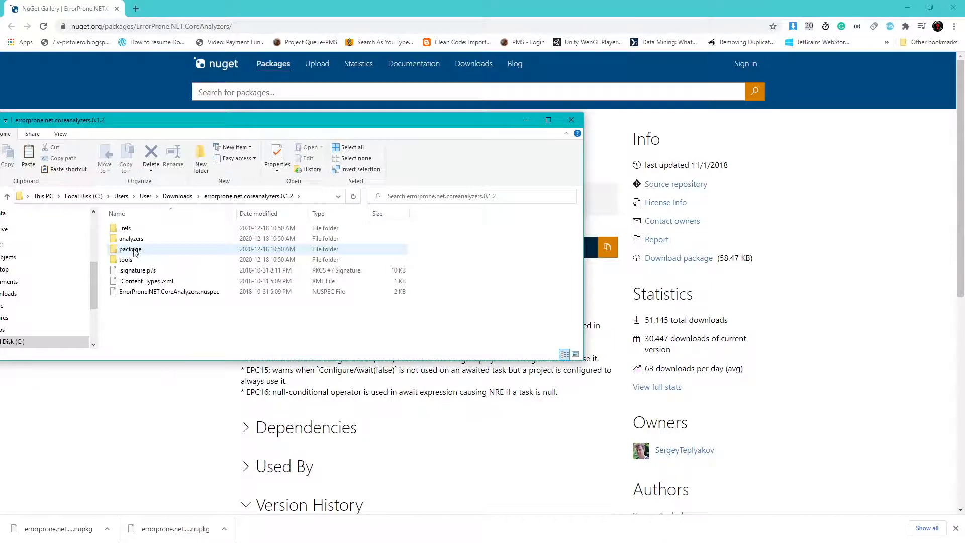
double_click(124, 259)
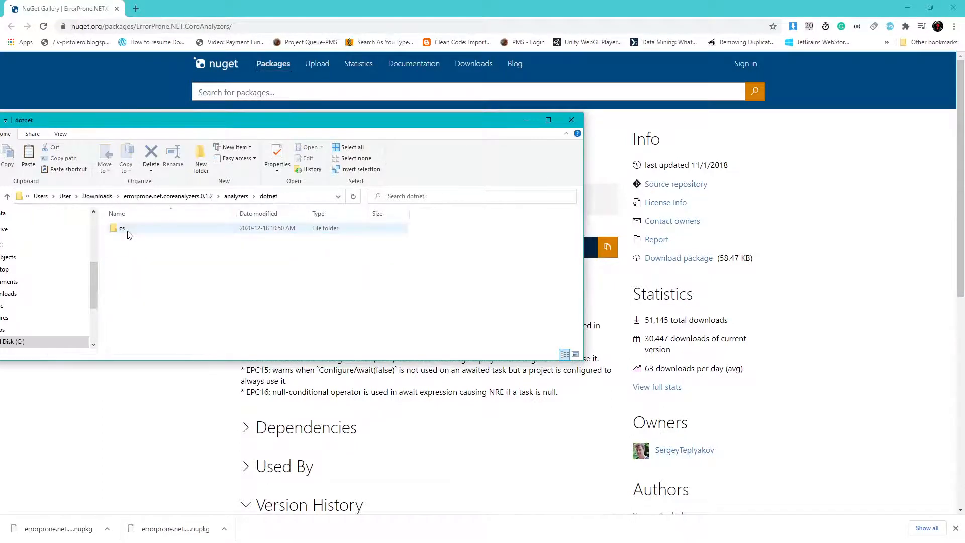
double_click(122, 228)
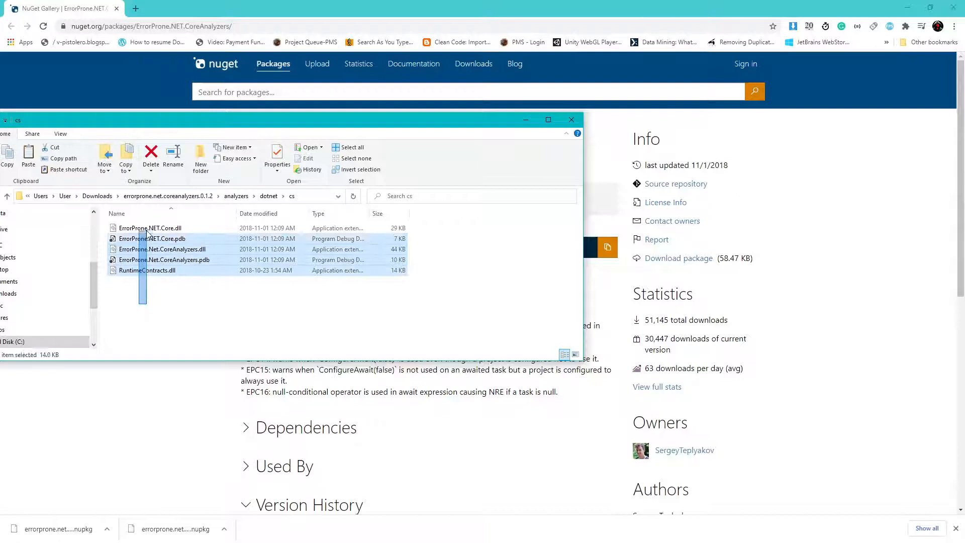
left_click(148, 229)
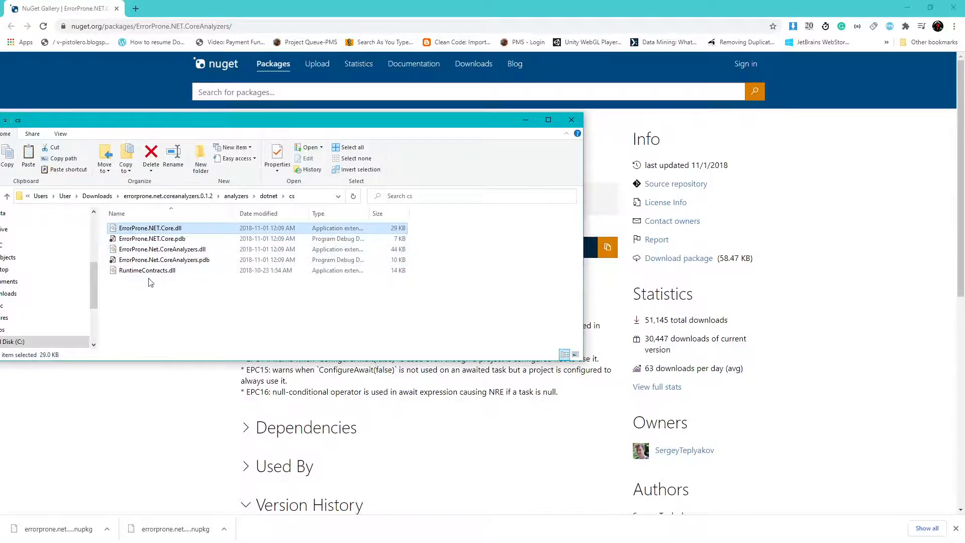
left_click(349, 147)
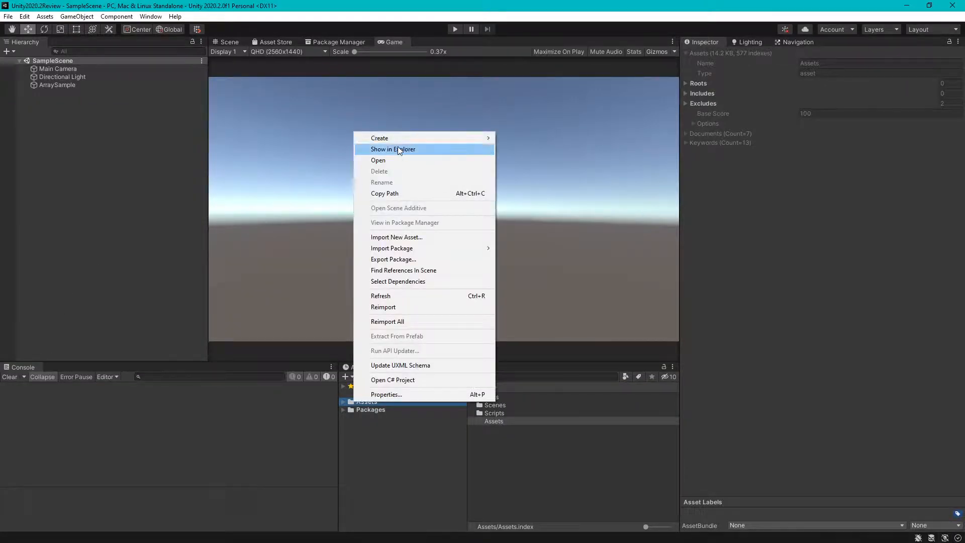
Reveal the Unity project's Assets folder in Explorer to receive the analyzer DLL and PDB files.
left_click(393, 149)
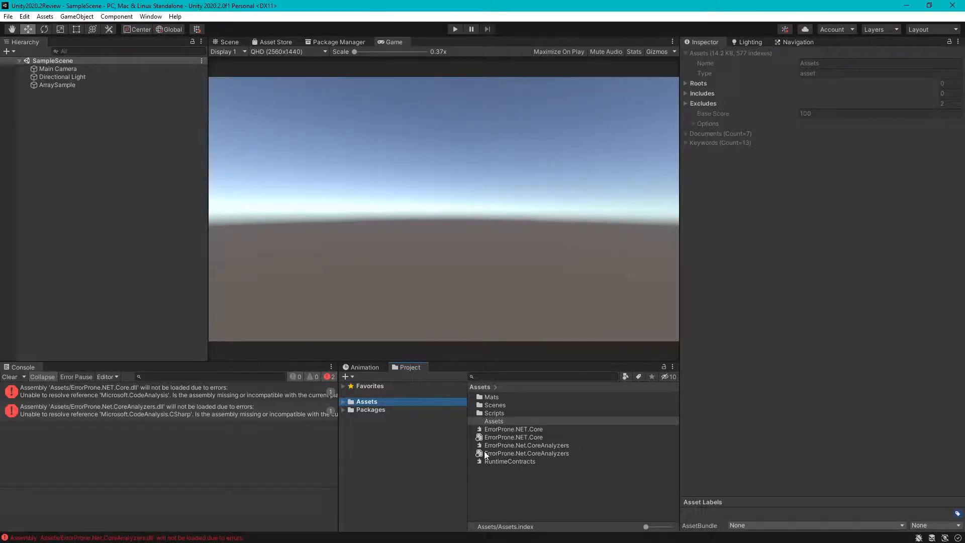
Turn off Any Platform for ErrorProne.NET.Core.dll with no platforms included, and apply.
left_click(513, 429)
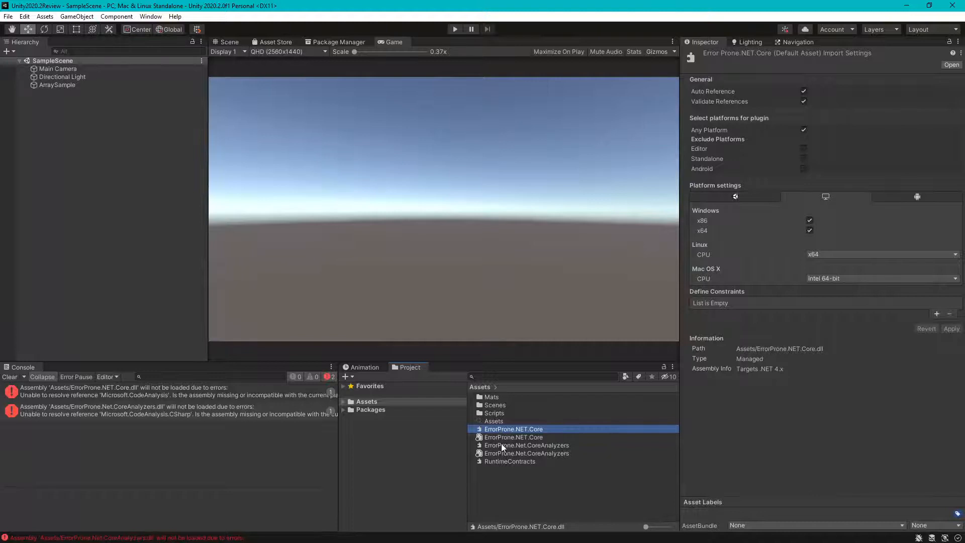
left_click(510, 462)
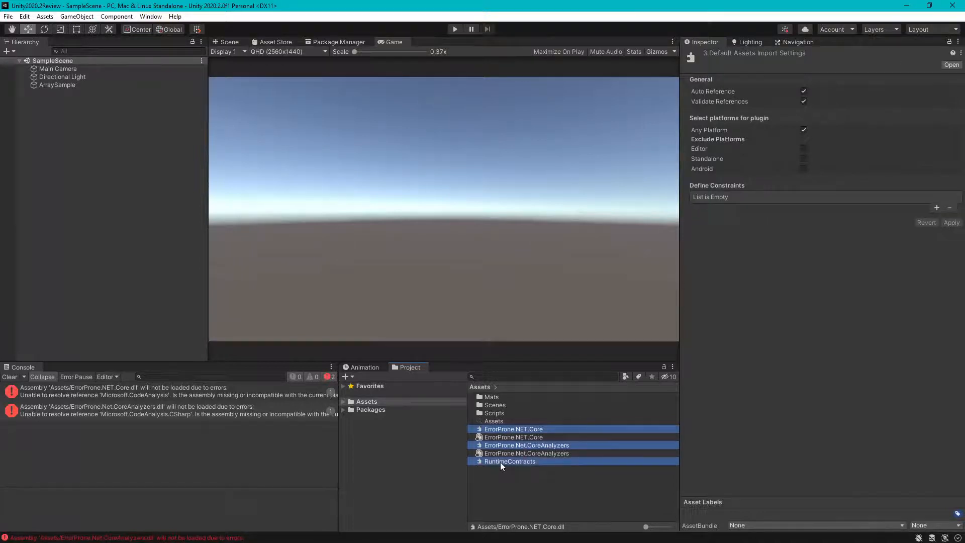
left_click(513, 429)
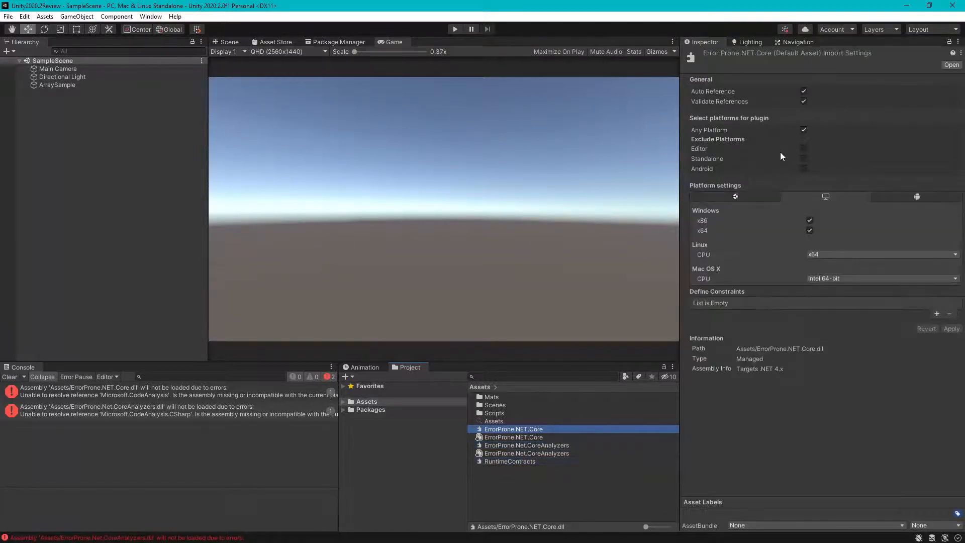
left_click(804, 129)
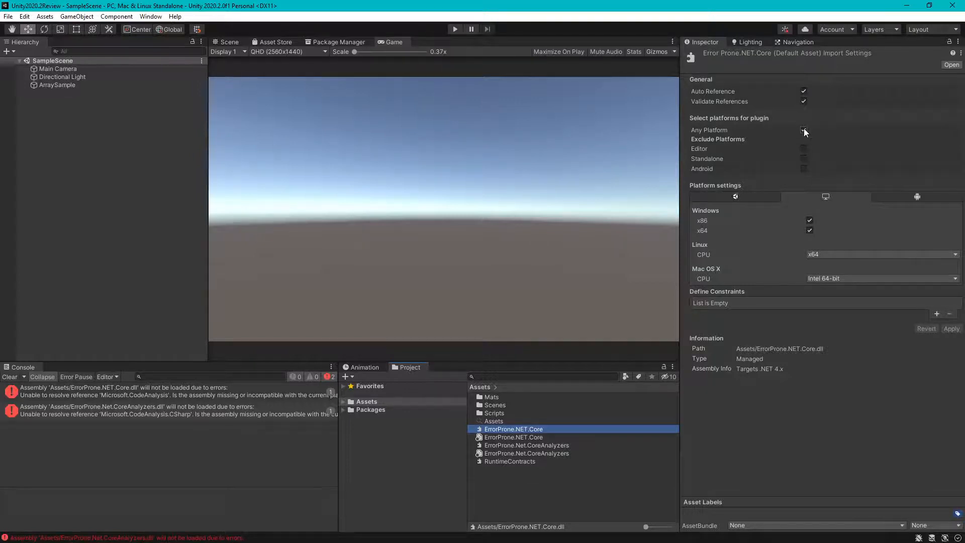
left_click(804, 129)
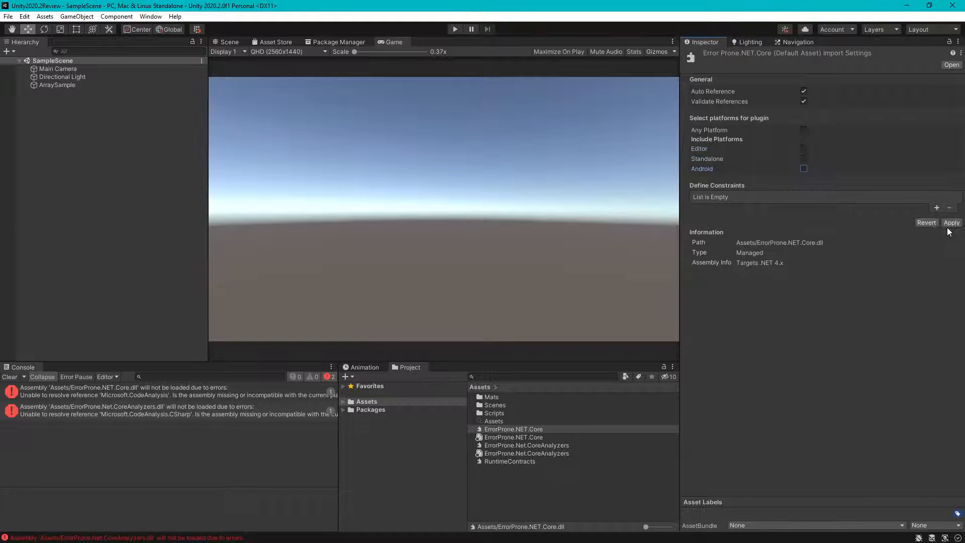
left_click(951, 222)
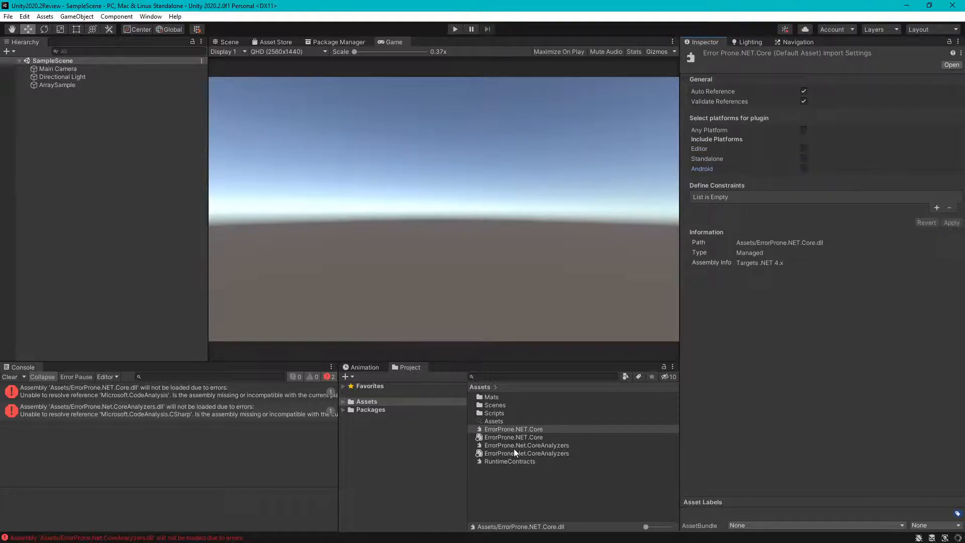
Turn off Any Platform for ErrorProne.Net.CoreAnalyzers.dll and apply the import change.
left_click(525, 445)
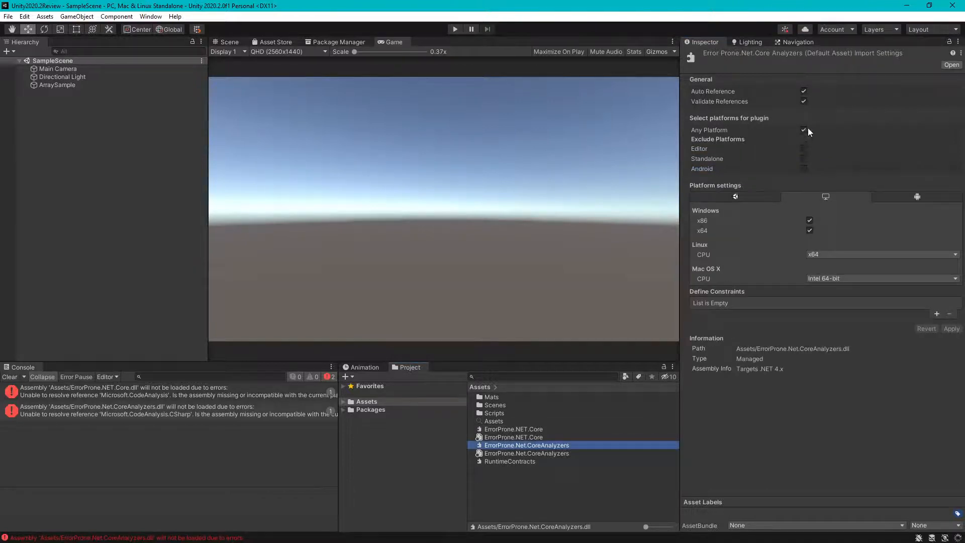
left_click(804, 129)
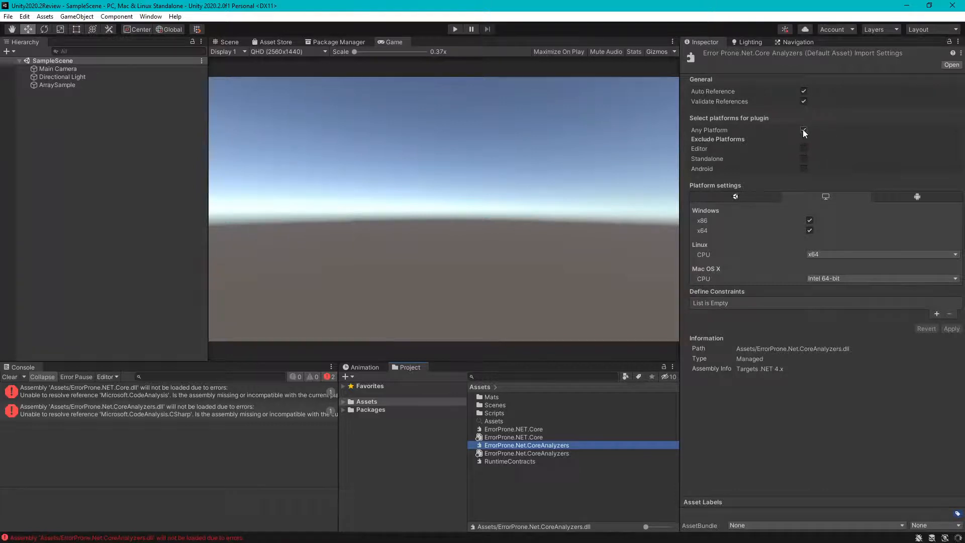
left_click(804, 130)
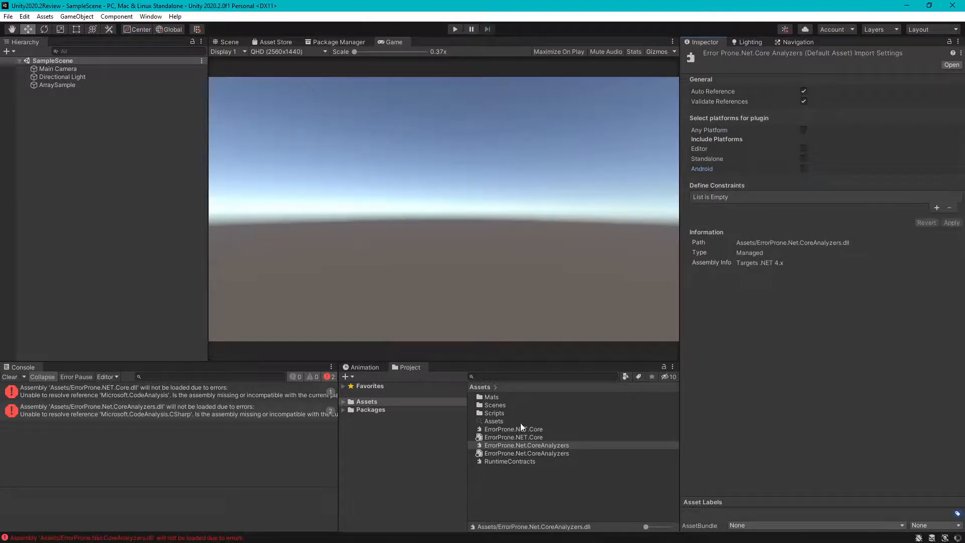
Turn off Any Platform and the Editor include for RuntimeContracts.dll so it targets nothing.
left_click(509, 462)
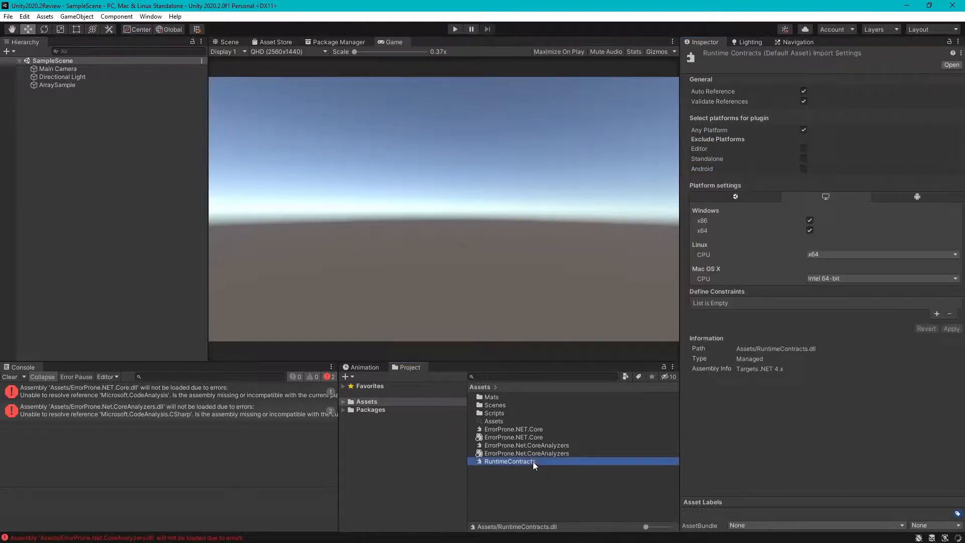
left_click(804, 129)
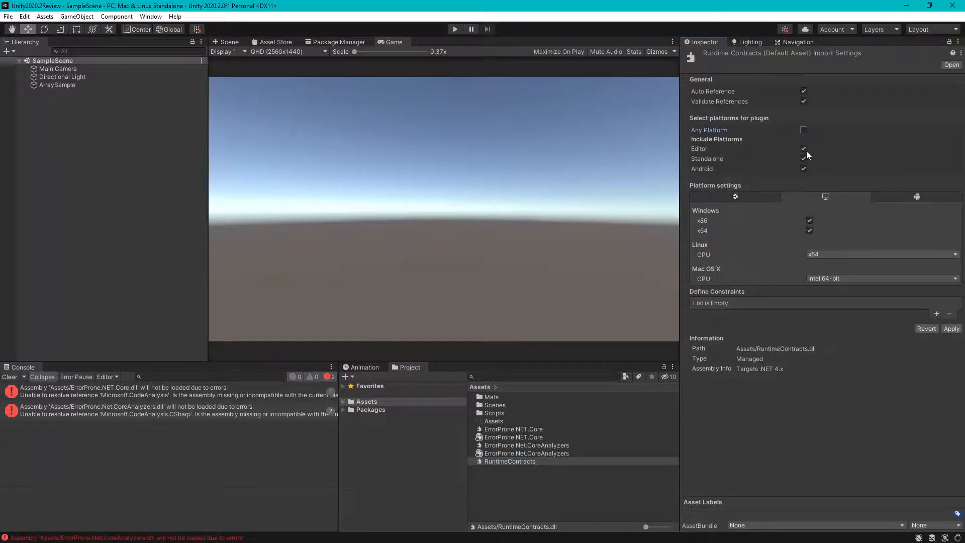
left_click(803, 149)
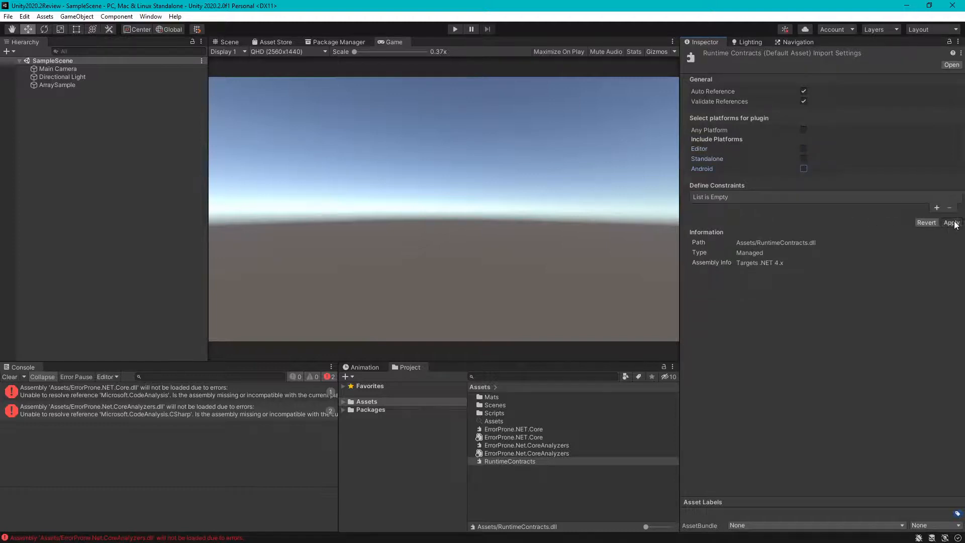
Apply RuntimeContracts' settings, then give the three ErrorProne DLLs a new RoslynAnalyzer asset label.
left_click(950, 222)
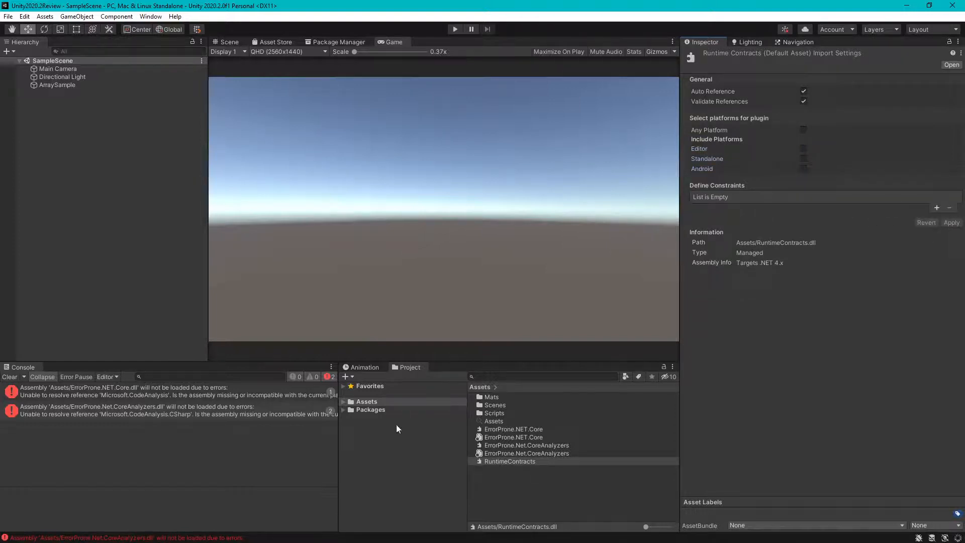
left_click(508, 461)
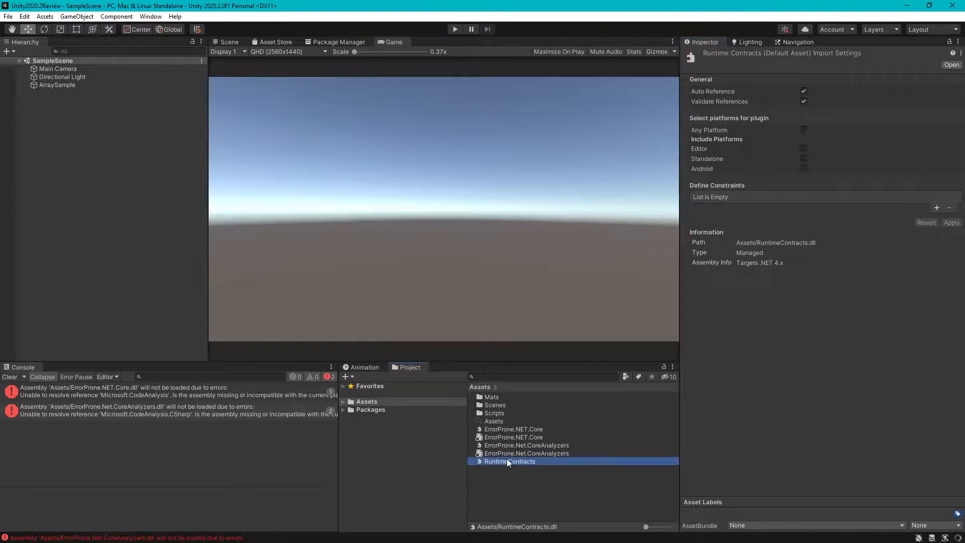
mouse_move(503, 445)
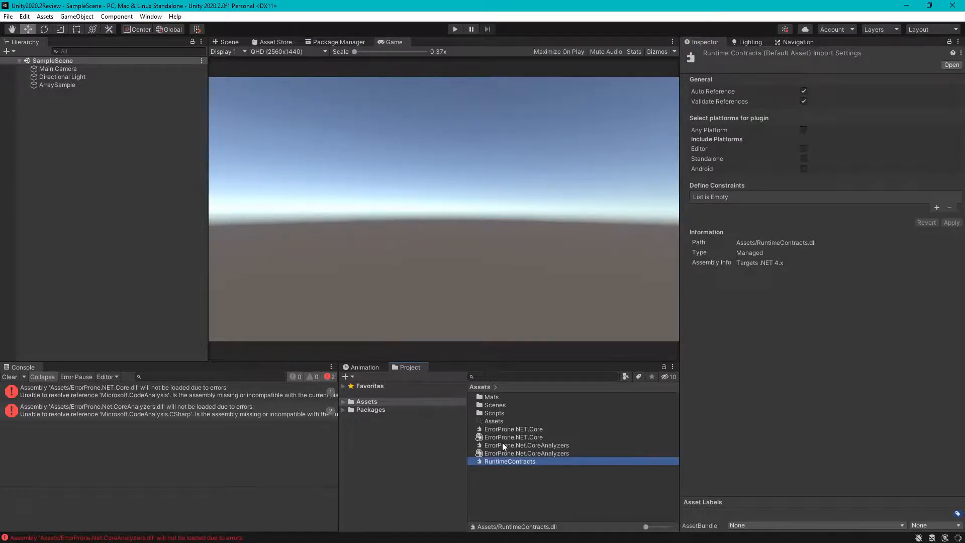
left_click(526, 445)
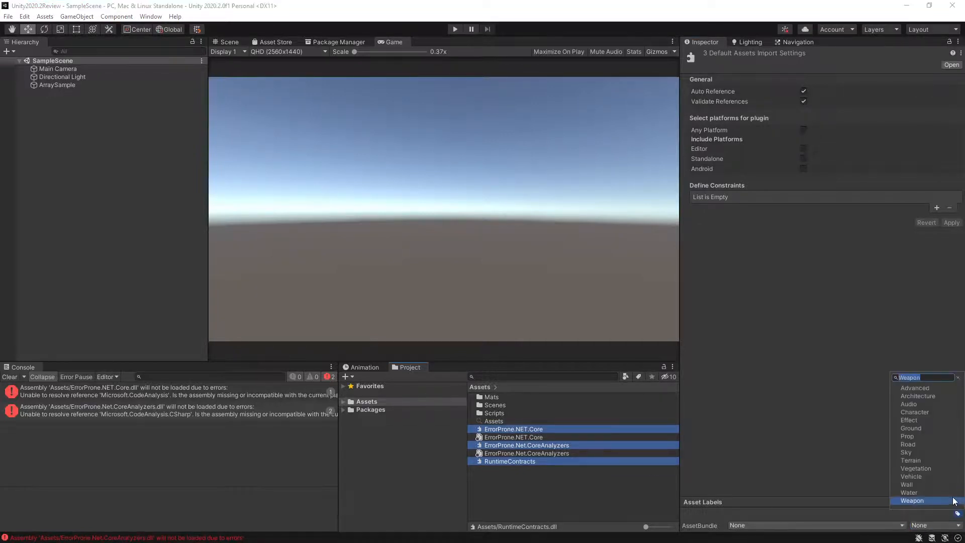
type("RoslynAnalyzer")
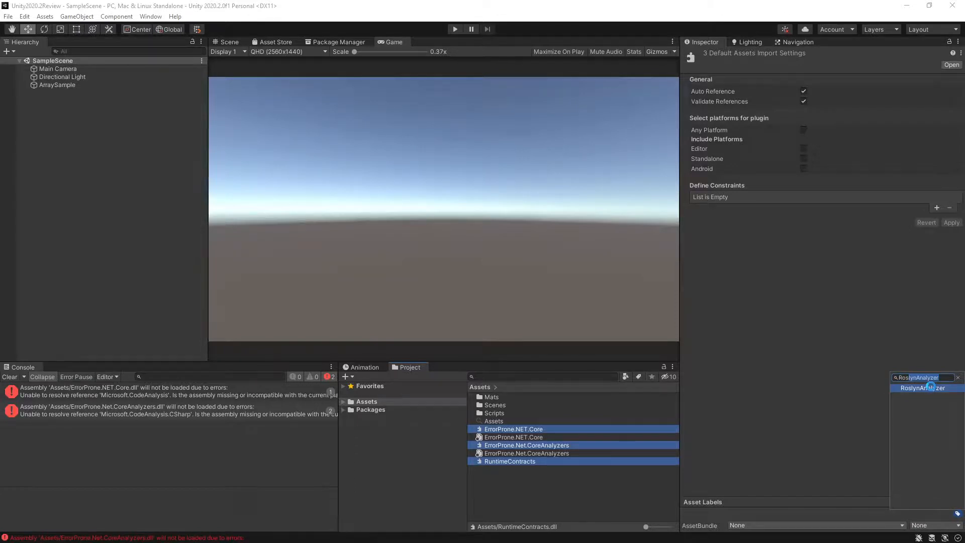
left_click(922, 388)
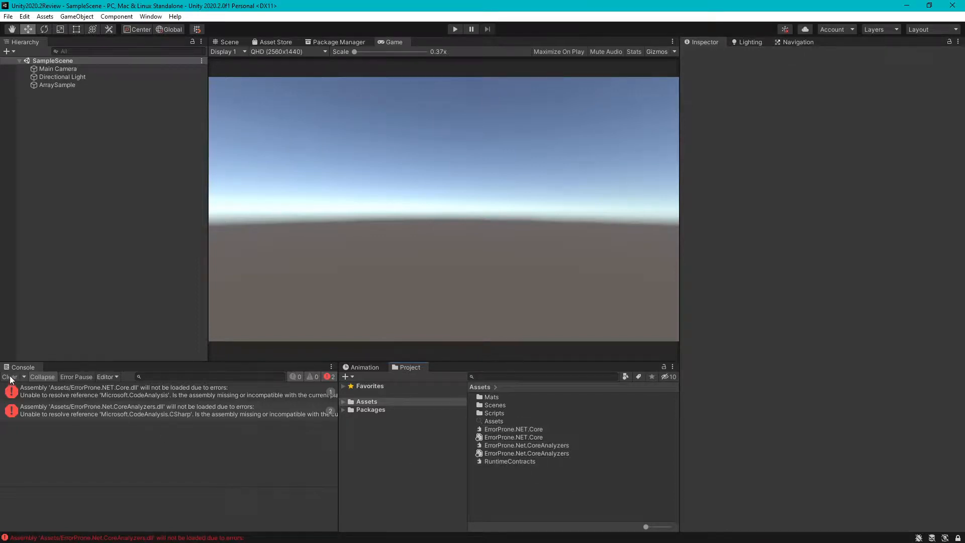
Clear the Console errors and confirm Player Api Compatibility Level stays .NET 4.x in Project Settings.
left_click(9, 376)
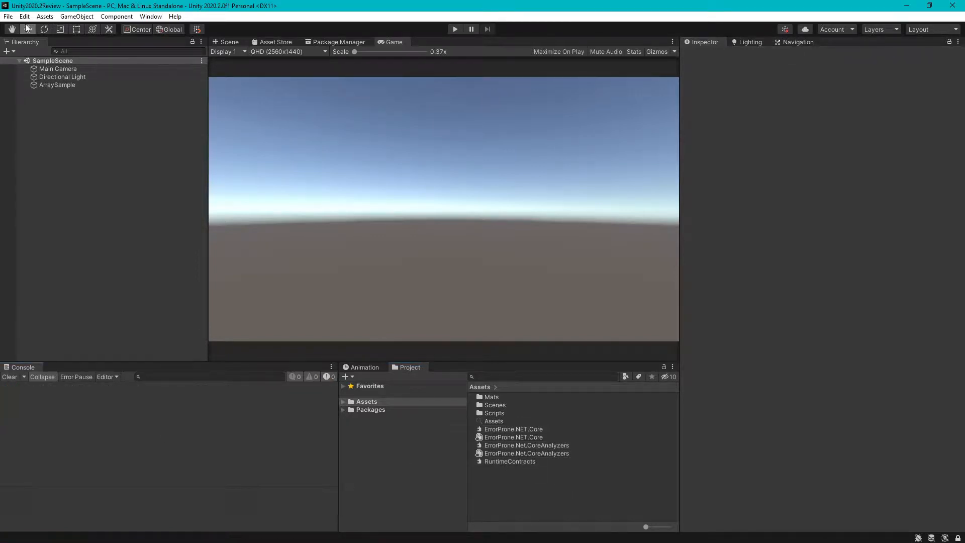
left_click(34, 138)
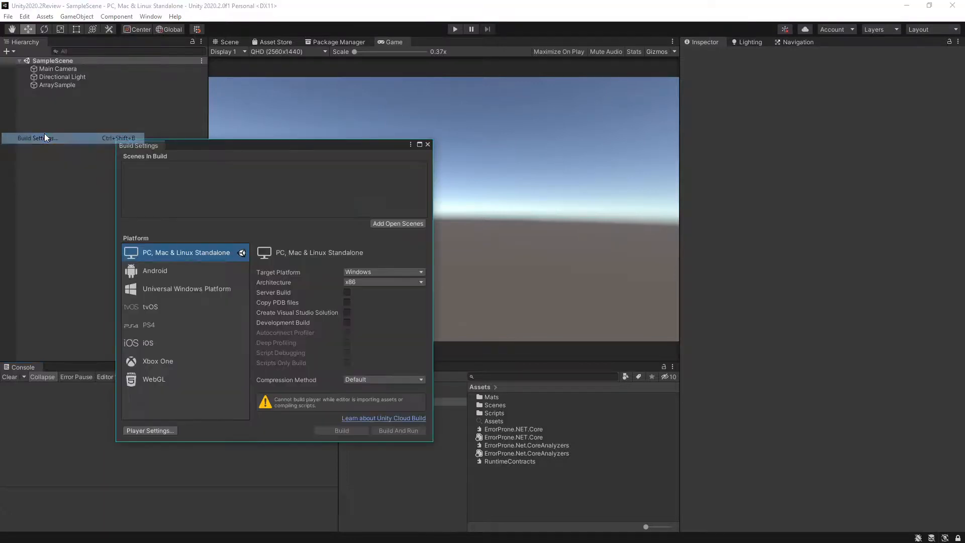
left_click(150, 430)
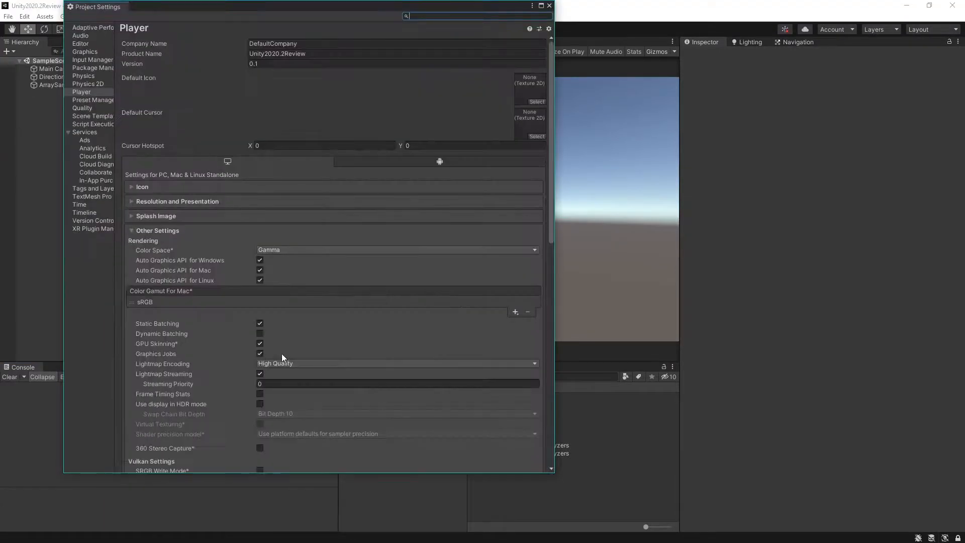
scroll("down", 3)
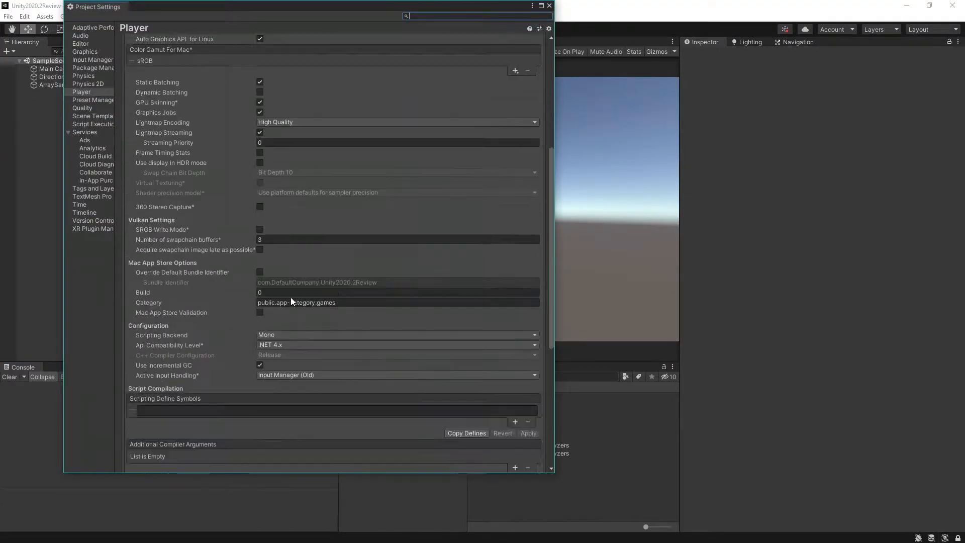
left_click(396, 344)
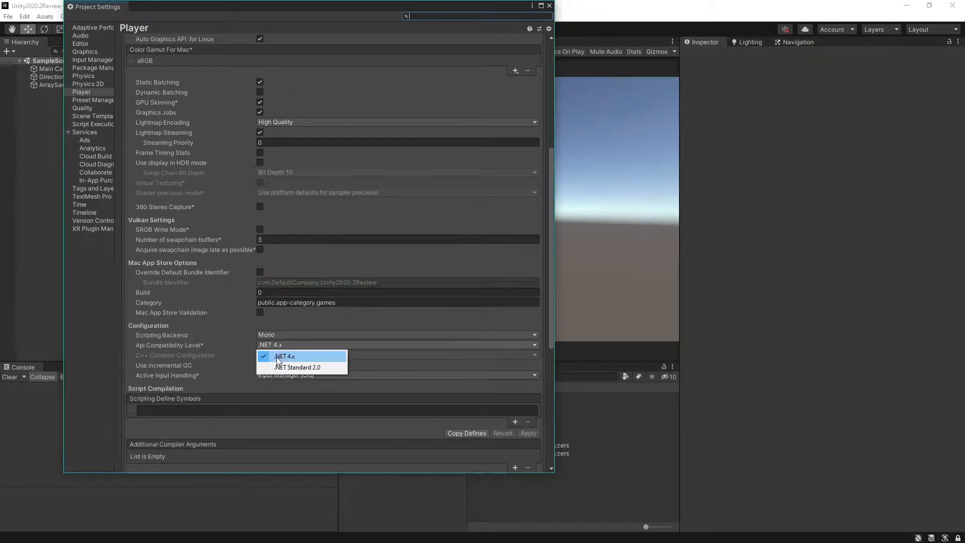
left_click(284, 356)
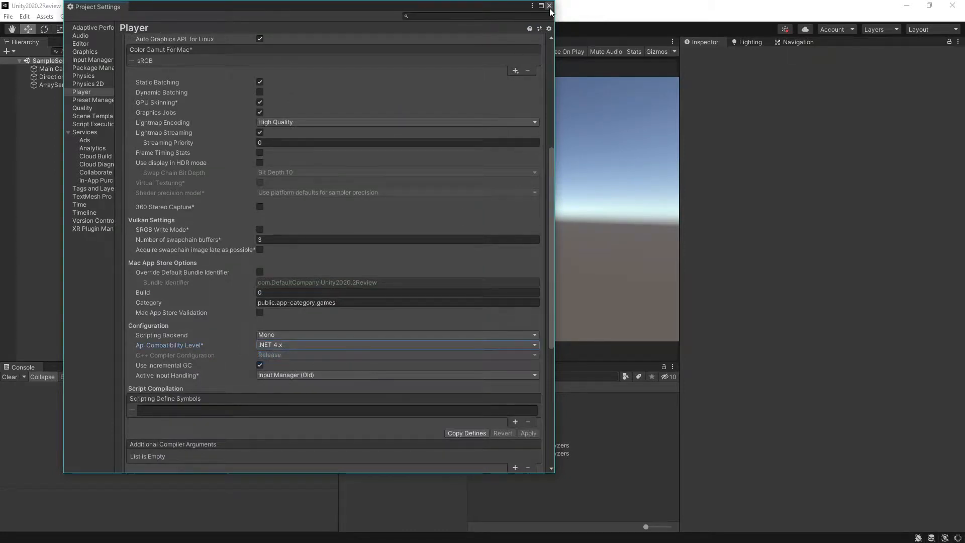
left_click(549, 6)
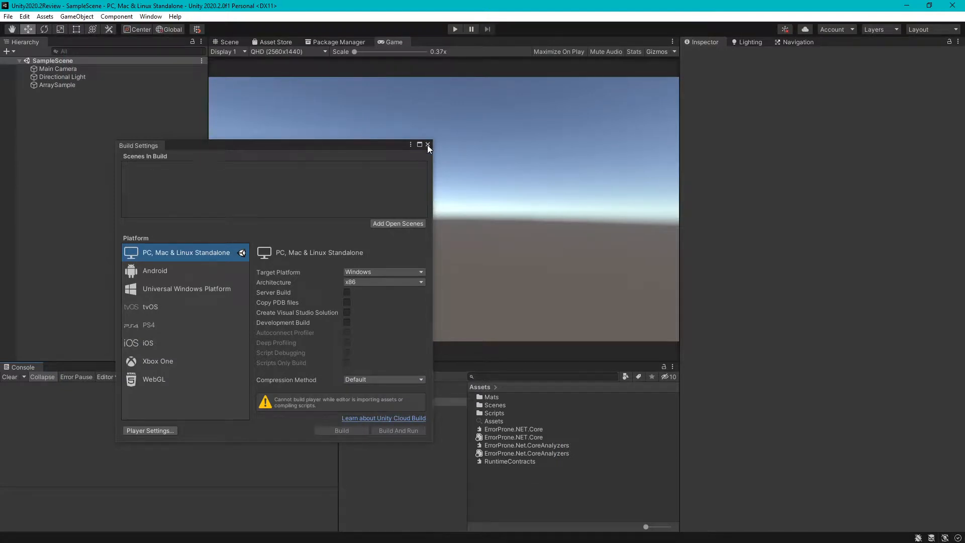
Close Build Settings and read the EPC12 and ERP021 exception warnings for ExceptionExample.cs.
left_click(428, 144)
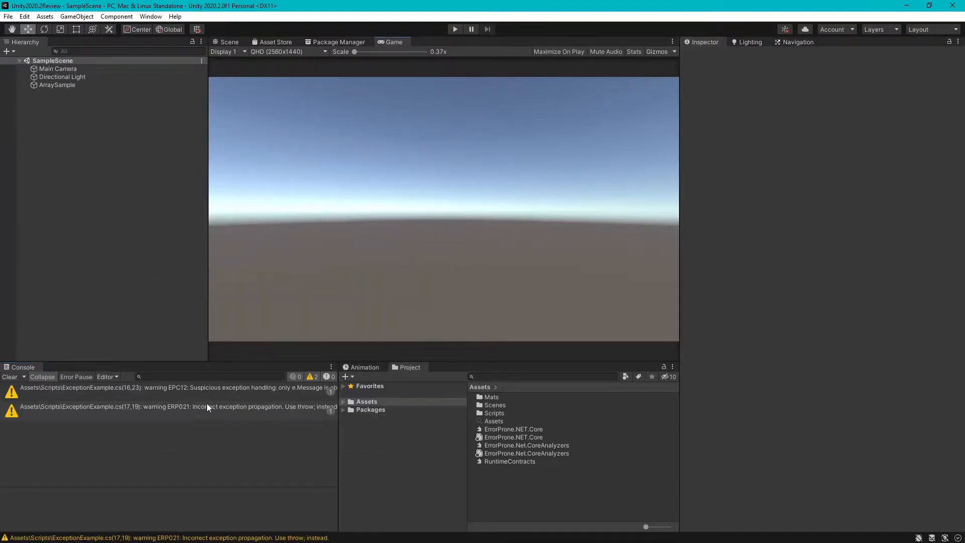
left_click(172, 387)
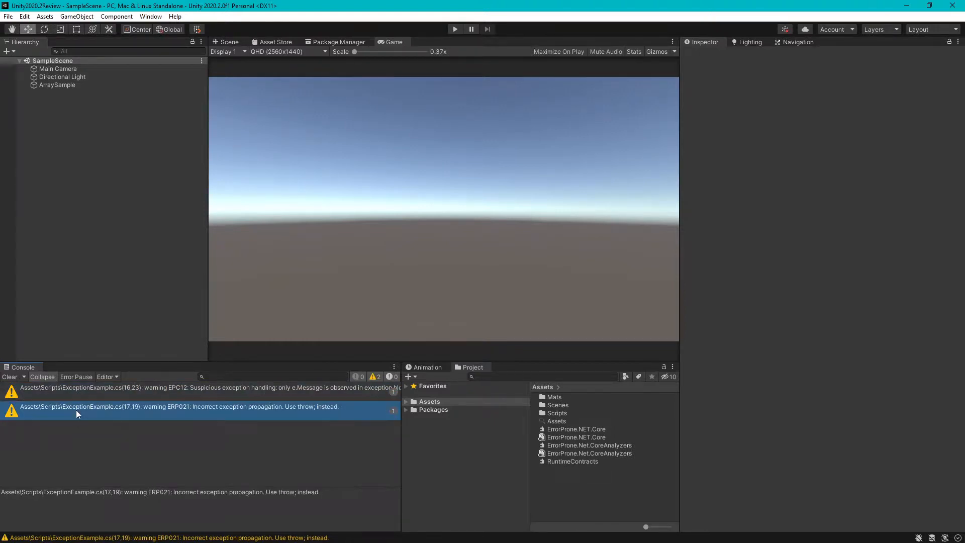
mouse_move(111, 417)
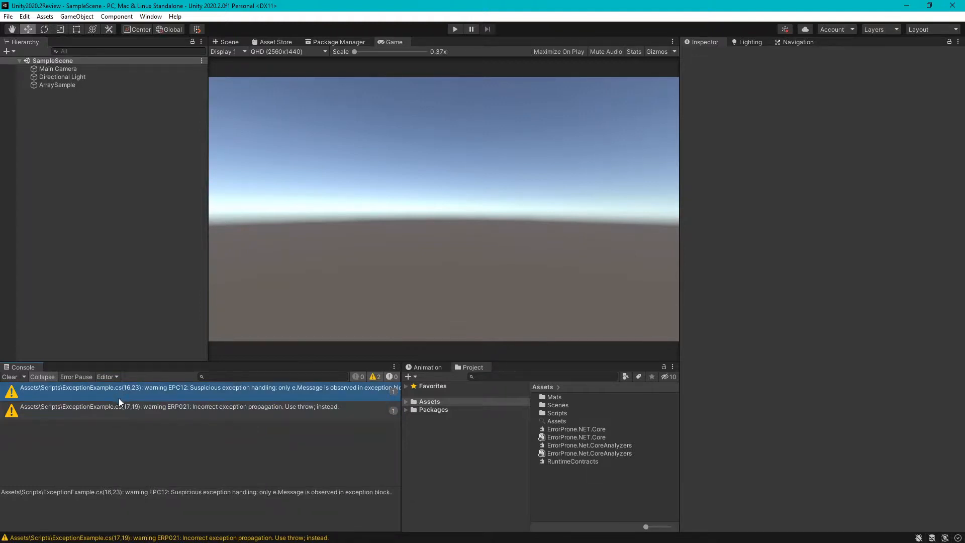
left_click(179, 405)
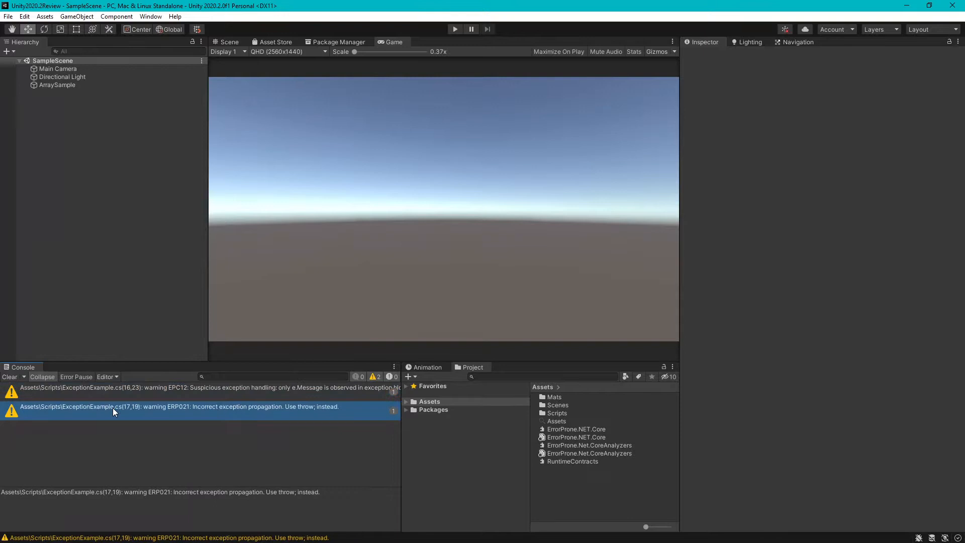
mouse_move(122, 396)
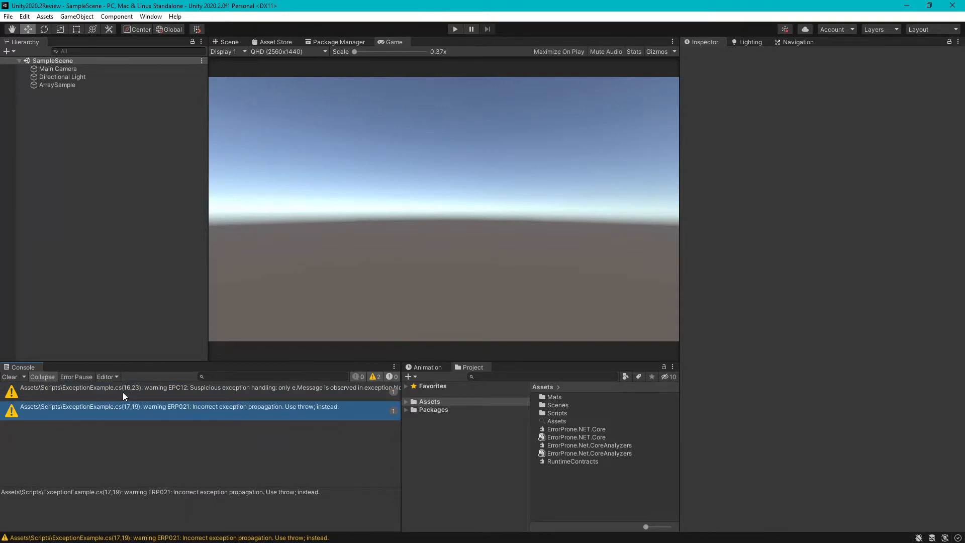
mouse_move(514, 439)
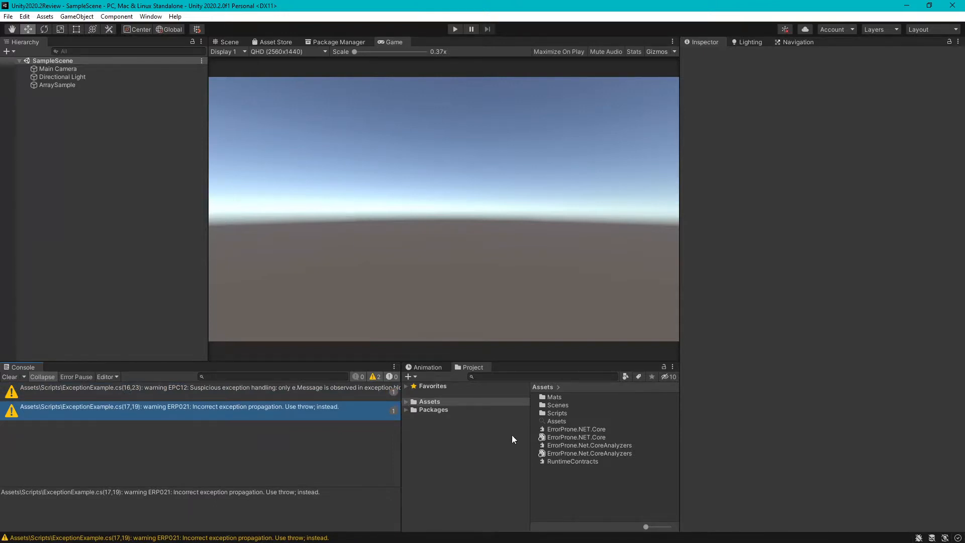
Show ExceptionExample.cs from Assets/Scripts in the Inspector, revealing its try/catch rethrow code.
left_click(429, 401)
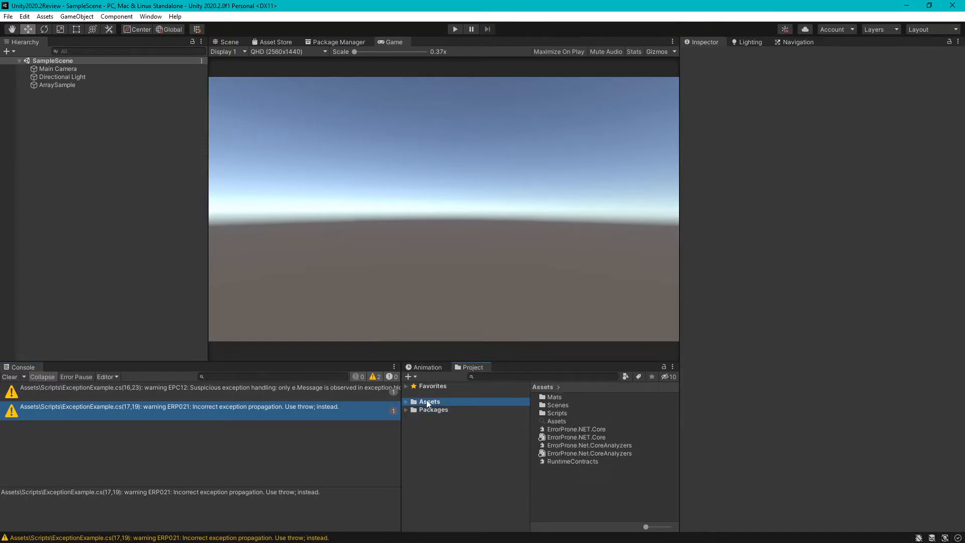
left_click(406, 401)
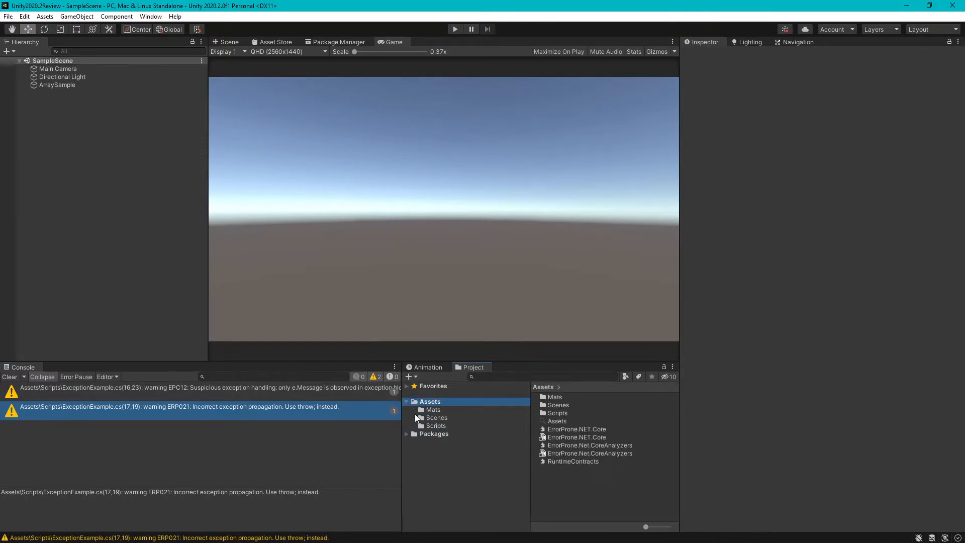
left_click(435, 425)
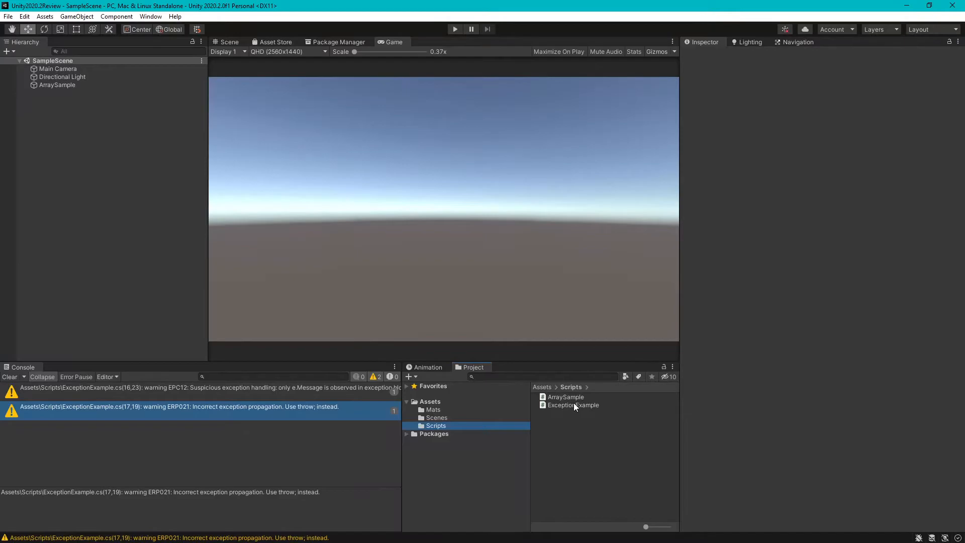
double_click(572, 404)
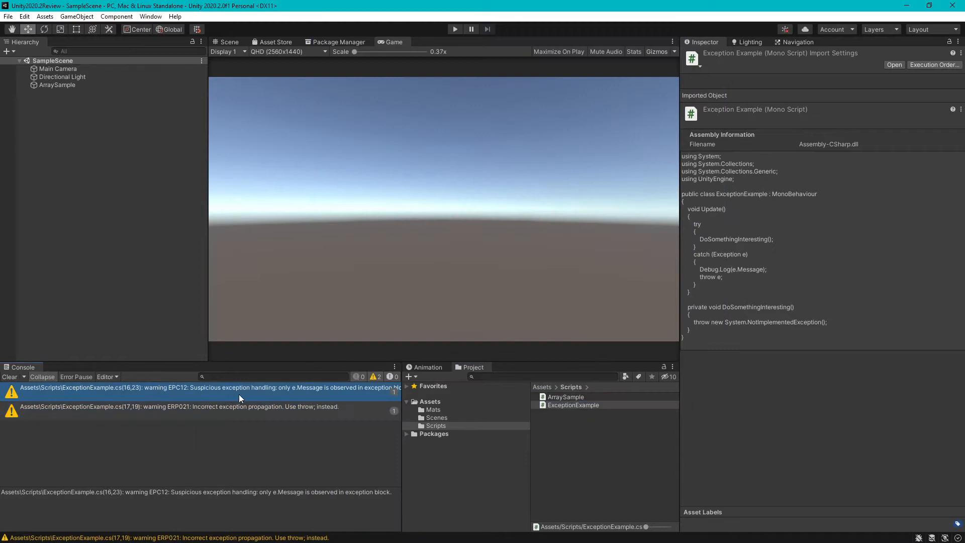
mouse_move(233, 503)
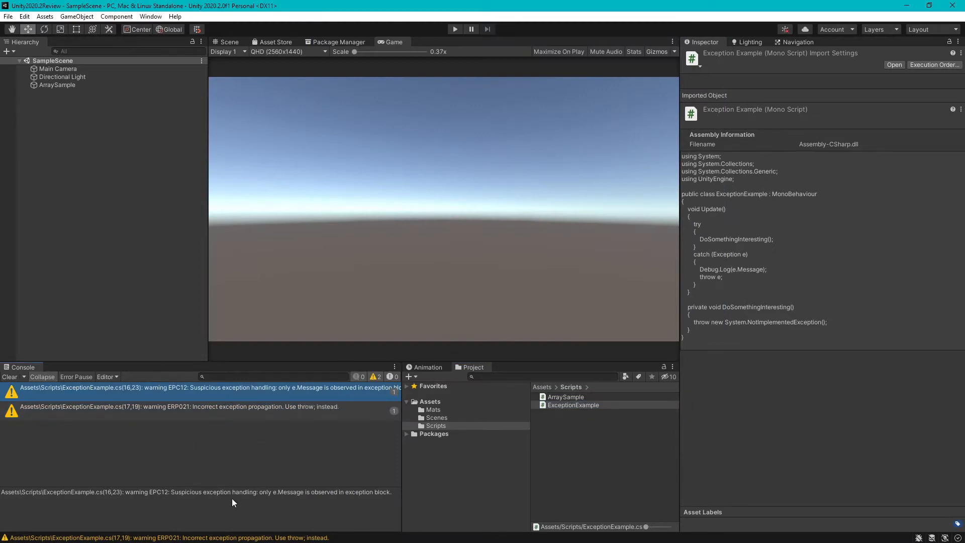